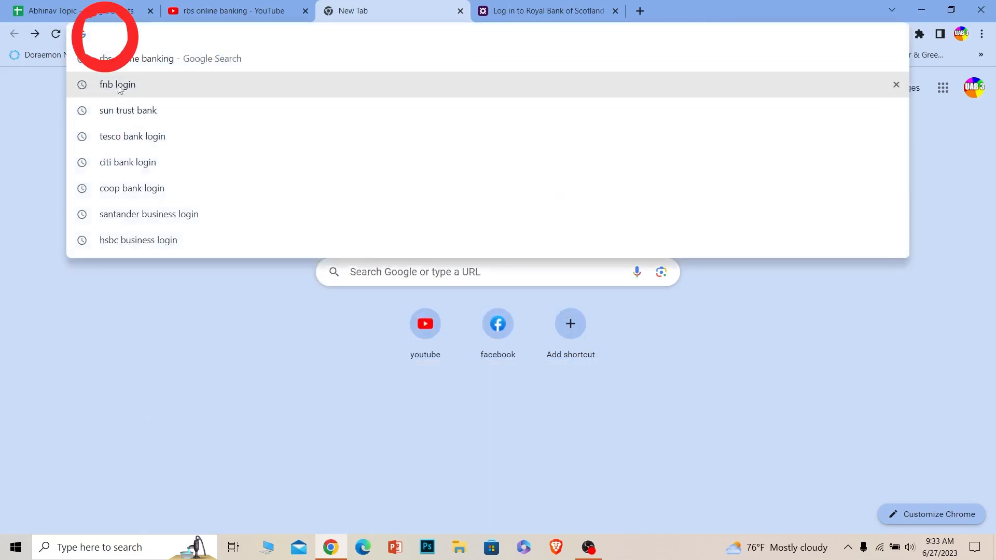
Search 'rbs online banking' and reach the RBS Digital Banking login with card number chosen
type("rbs online banking")
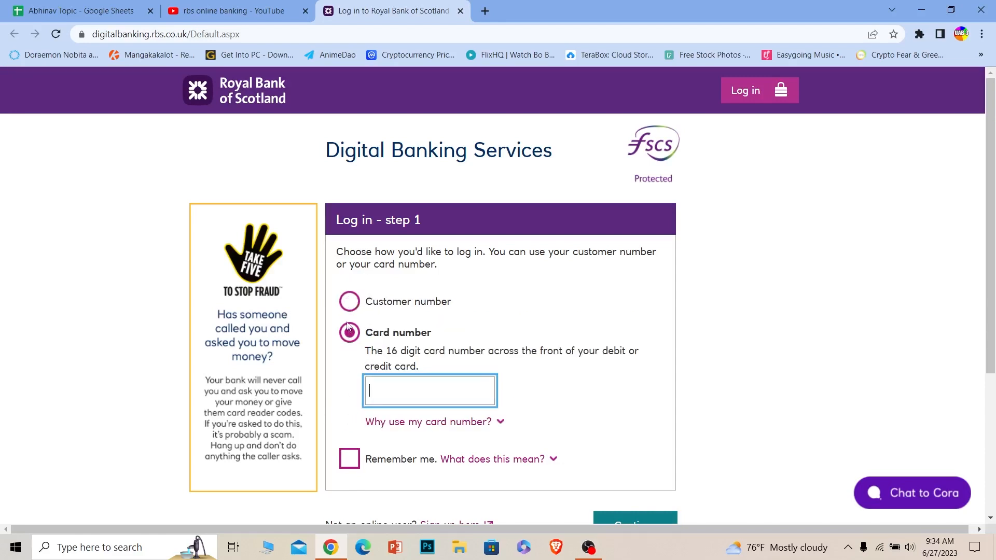
left_click(348, 331)
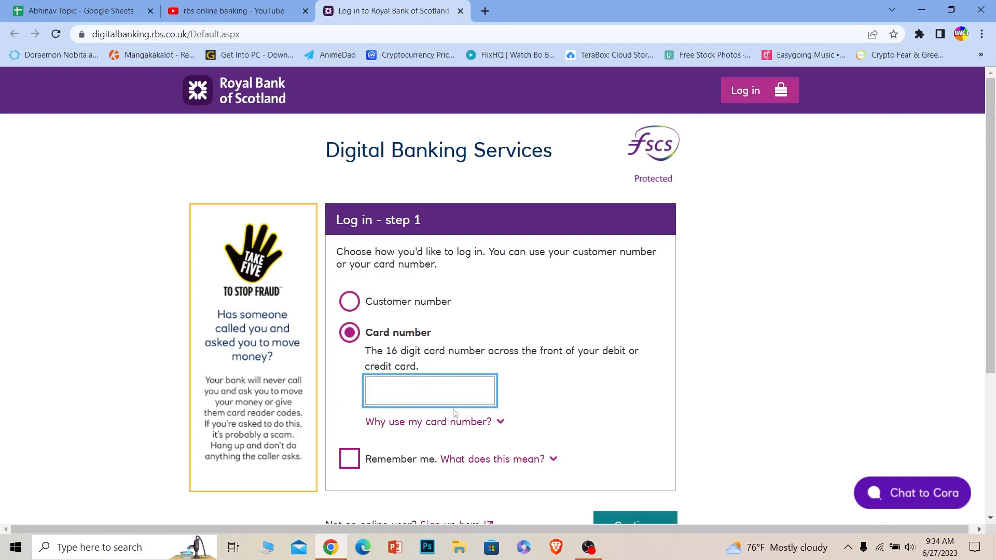
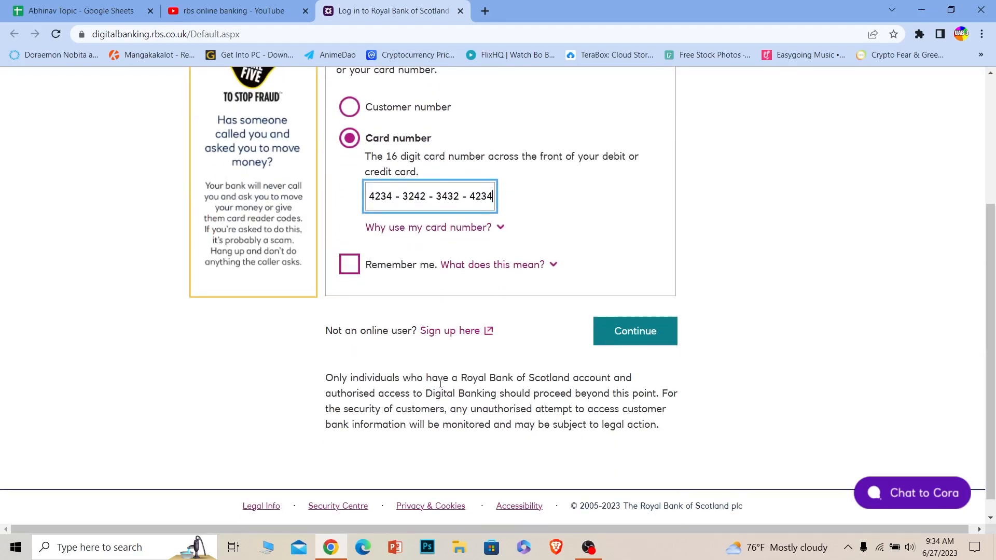
left_click(634, 330)
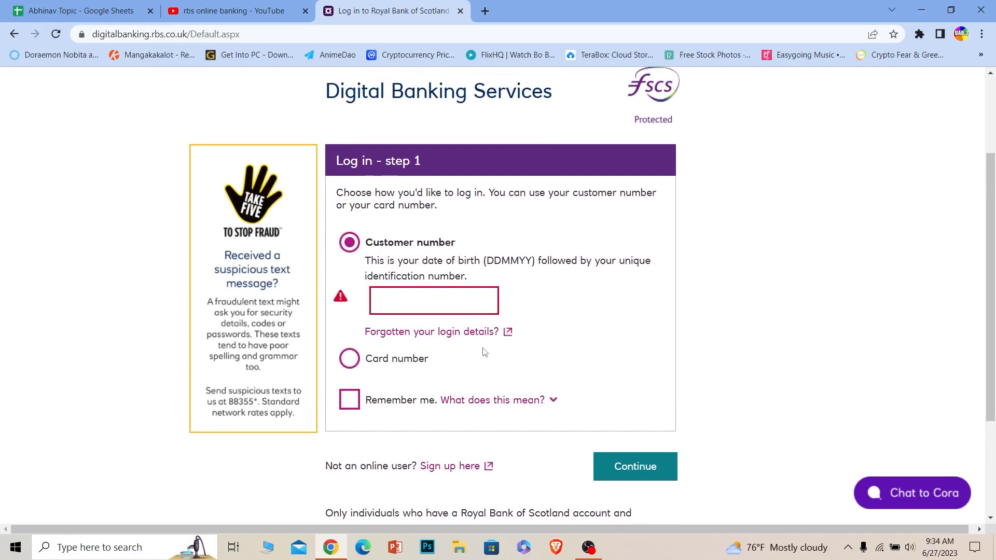
left_click(633, 466)
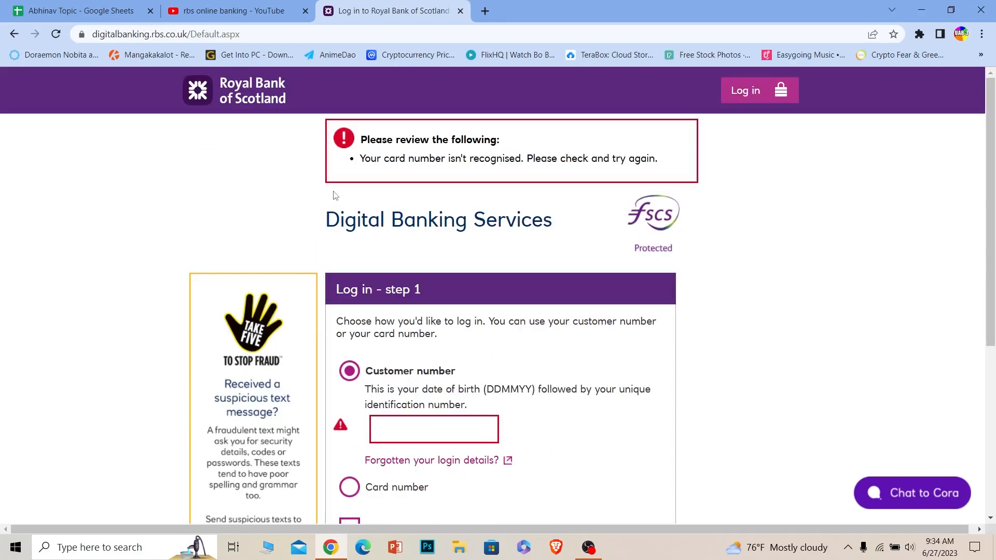